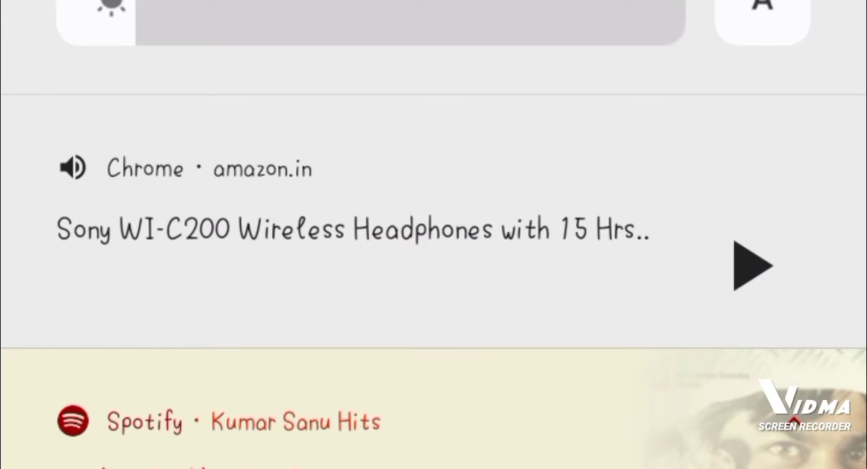
Resume the amazon.in Sony WI-C200 video from its Chrome media notification so it shows pause.
click(753, 266)
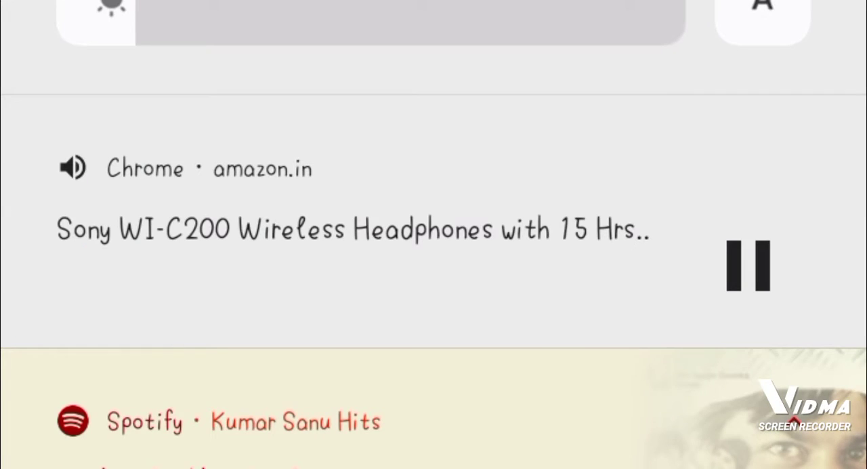